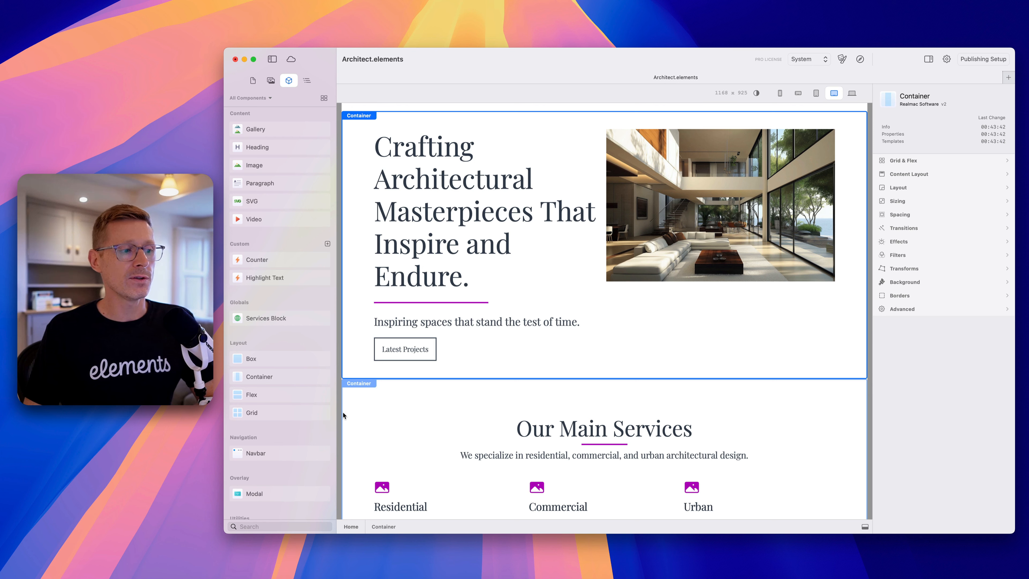
{"action": "mouse_move", "coordinate": [391, 393]}
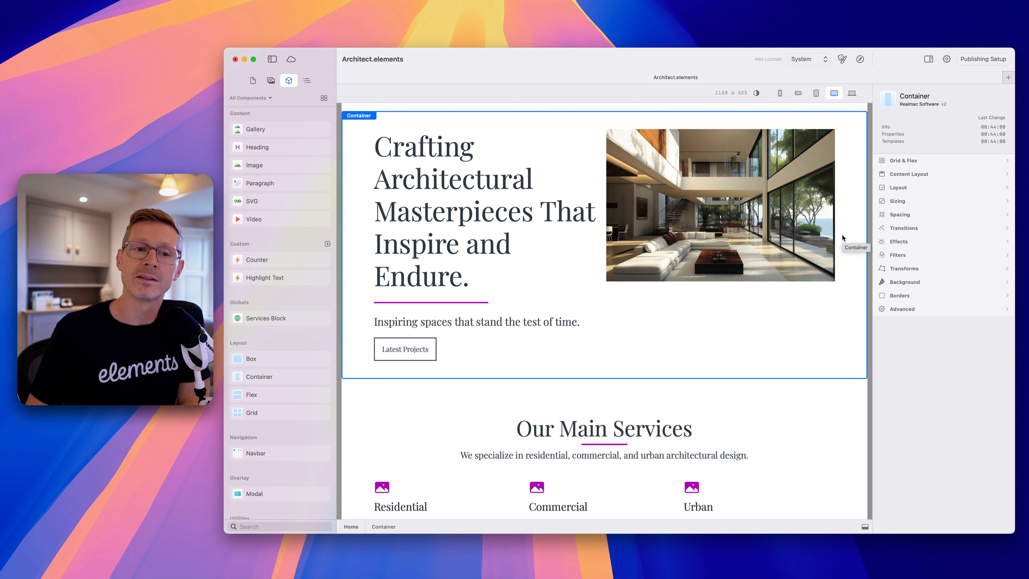
{"action": "mouse_move", "coordinate": [912, 326]}
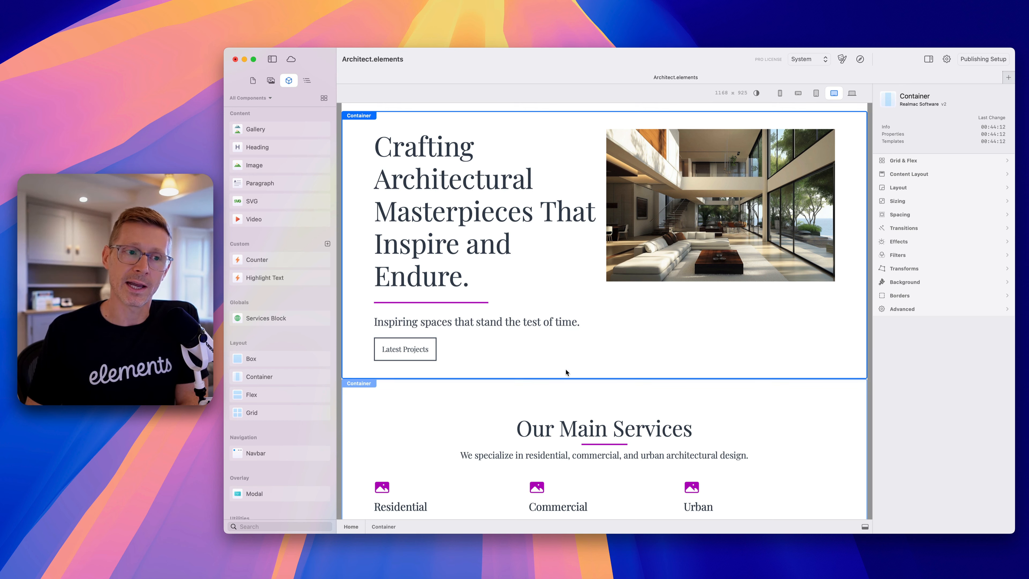
Step: Switch the left sidebar to the Layers view revealing the page's element tree
{"action": "scroll", "scroll_direction": "down", "scroll_amount": 3}
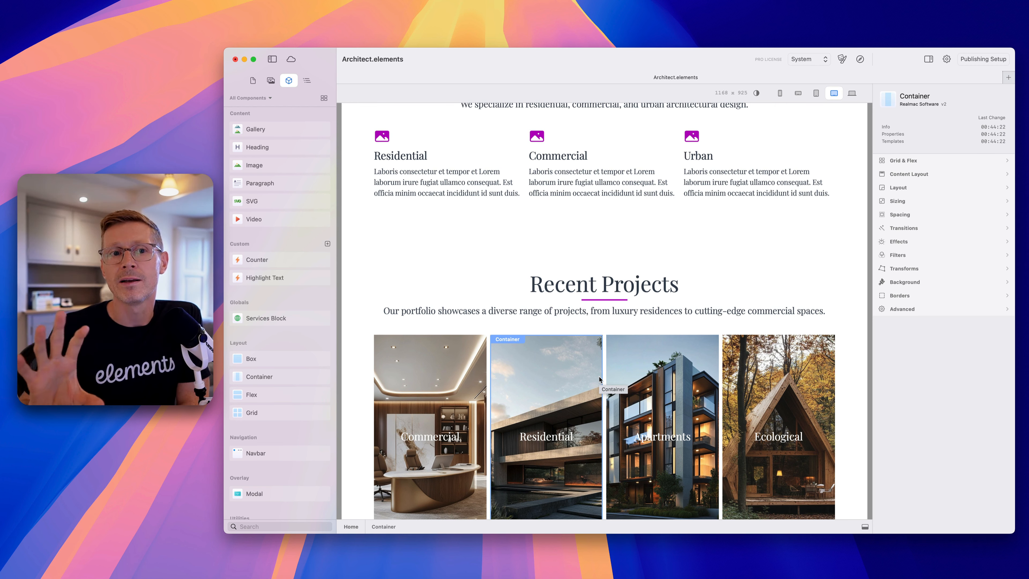
{"action": "scroll", "scroll_direction": "down", "scroll_amount": 3}
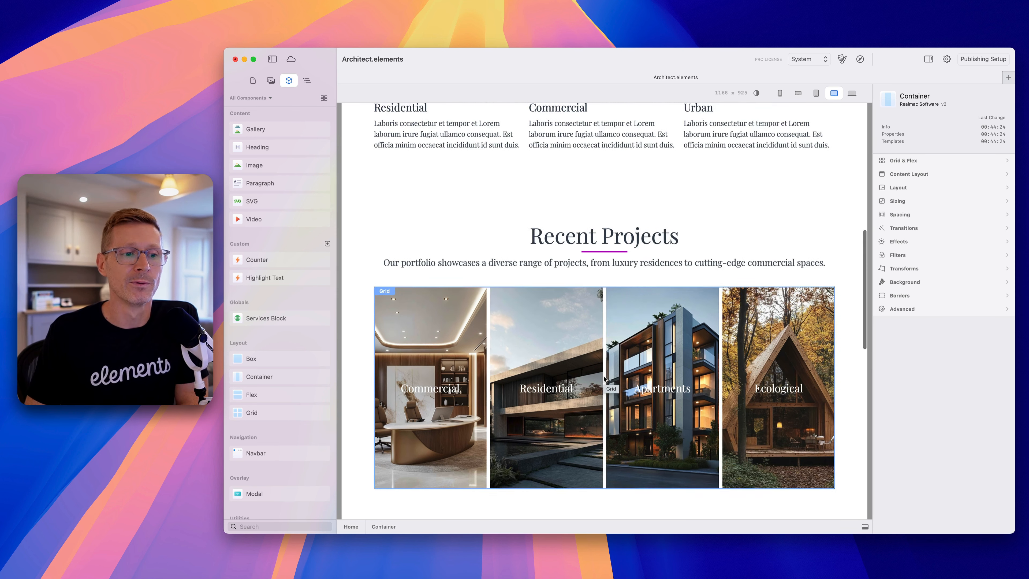
{"action": "scroll", "scroll_direction": "down", "scroll_amount": 3}
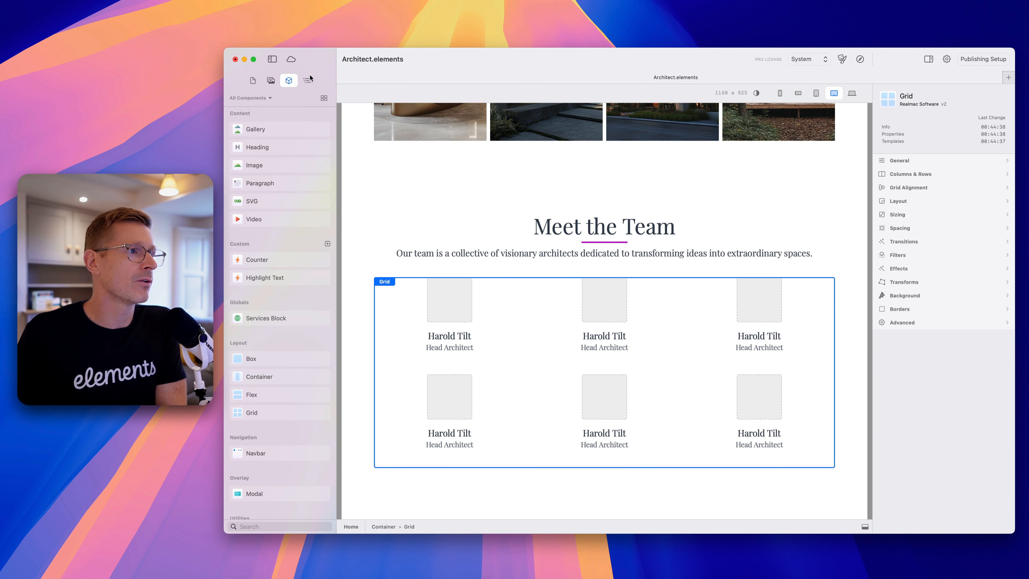
{"action": "left_click", "coordinate": [306, 80]}
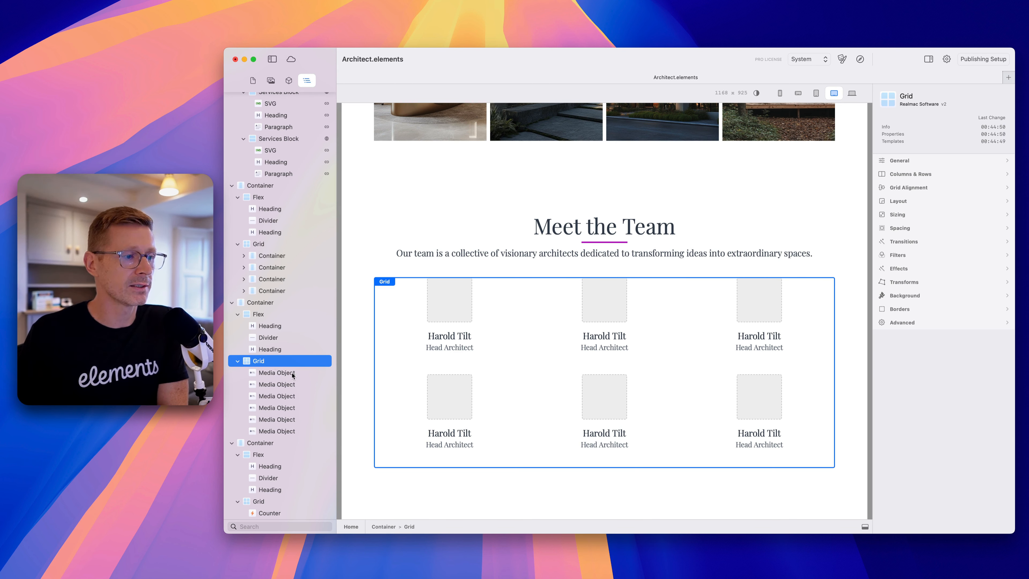
Step: Select the team member Media Object cards in turn, then the team Grid itself
{"action": "left_click", "coordinate": [276, 384]}
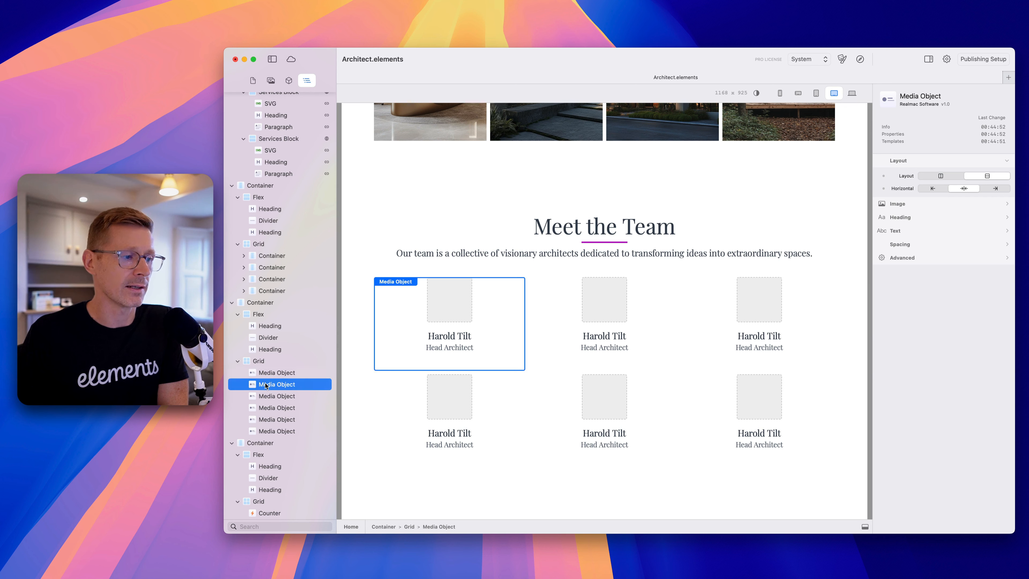
{"action": "left_click", "coordinate": [277, 395]}
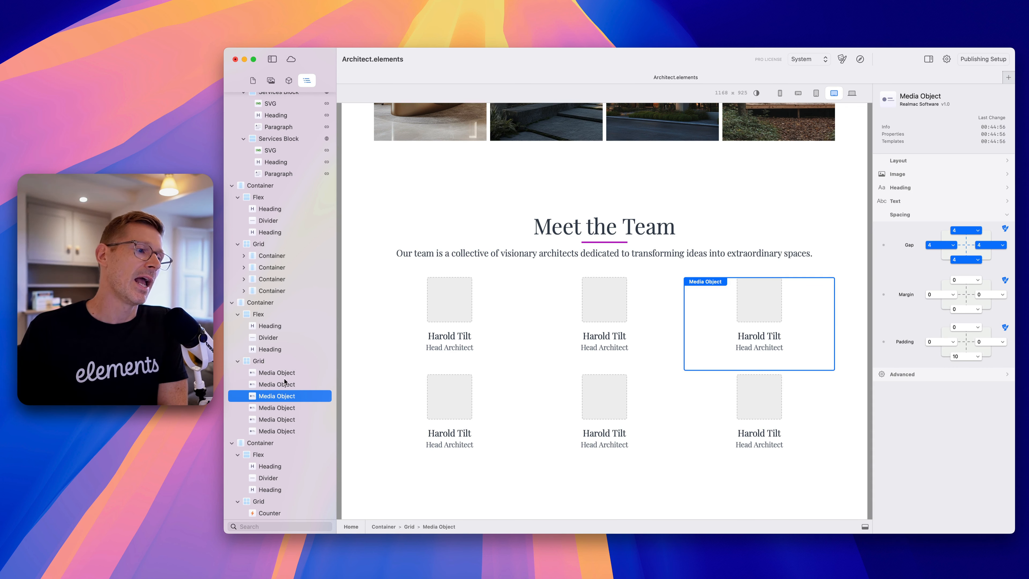
{"action": "left_click", "coordinate": [260, 360]}
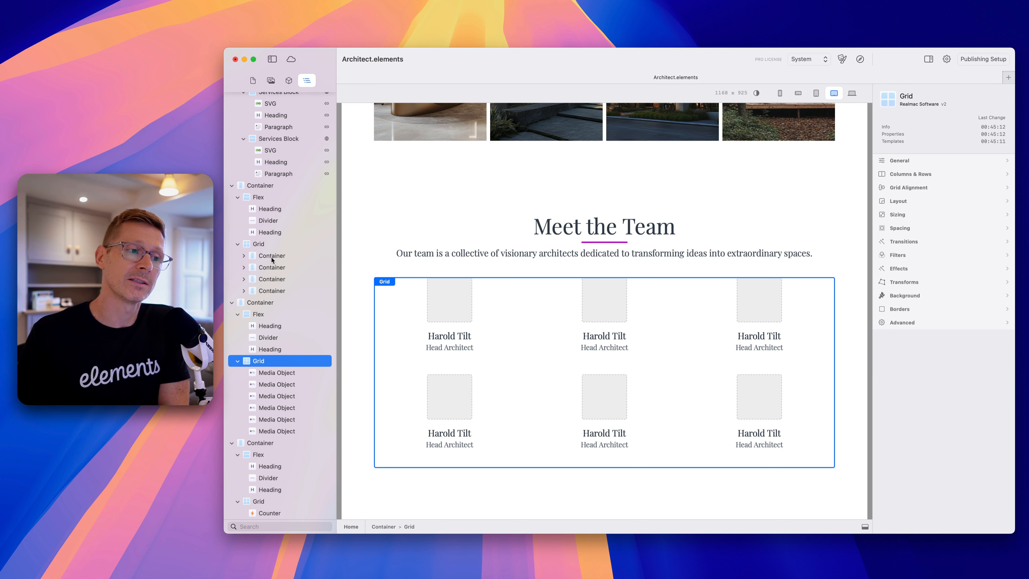
{"action": "left_click", "coordinate": [449, 321]}
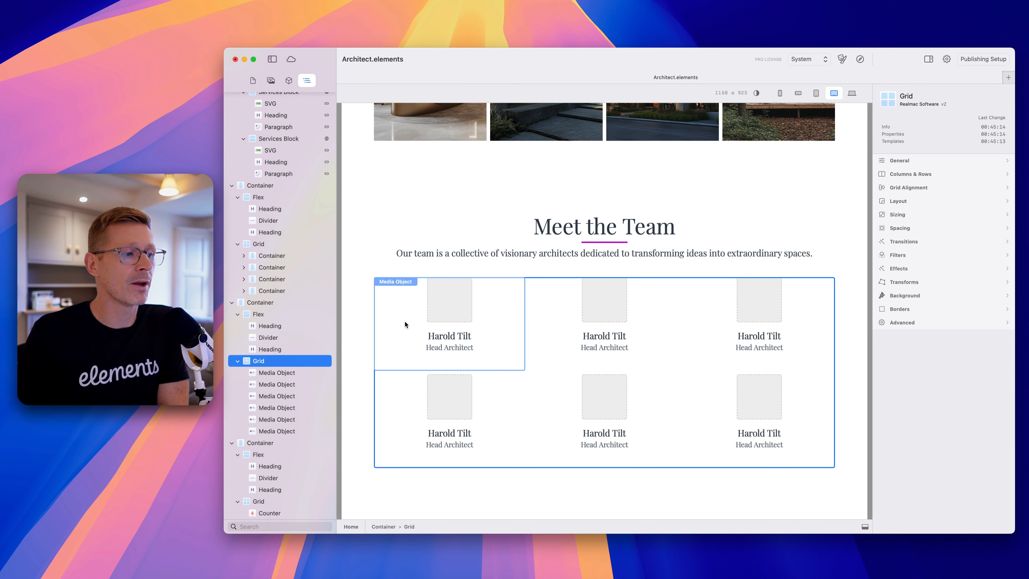
{"action": "mouse_move", "coordinate": [594, 327]}
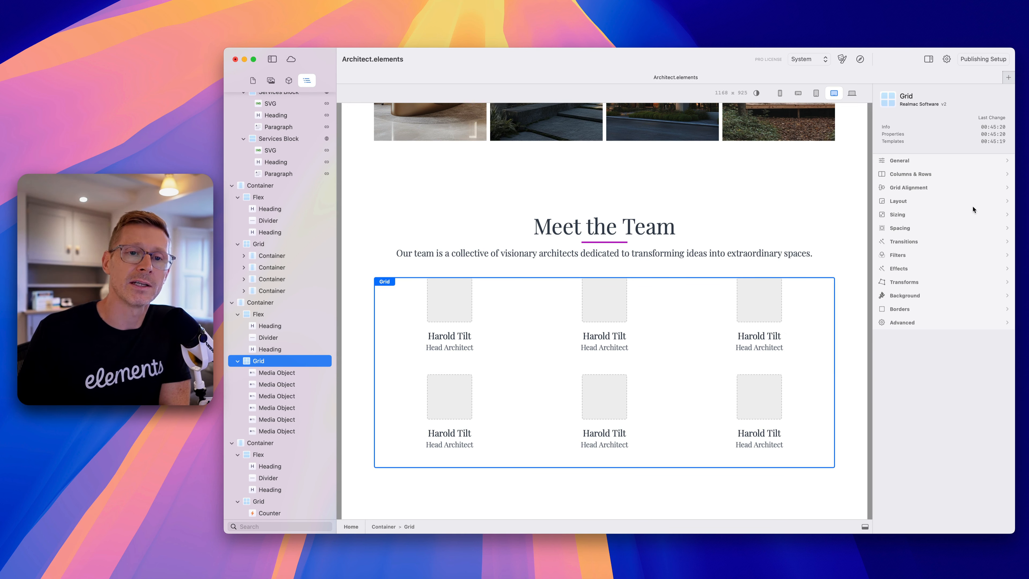
{"action": "left_click", "coordinate": [899, 160]}
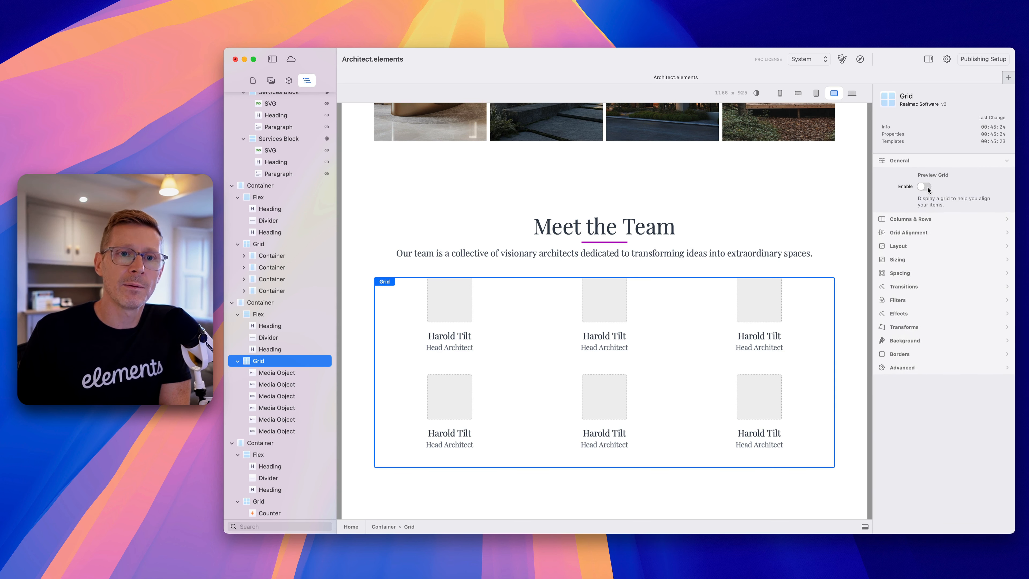
{"action": "left_click", "coordinate": [924, 186]}
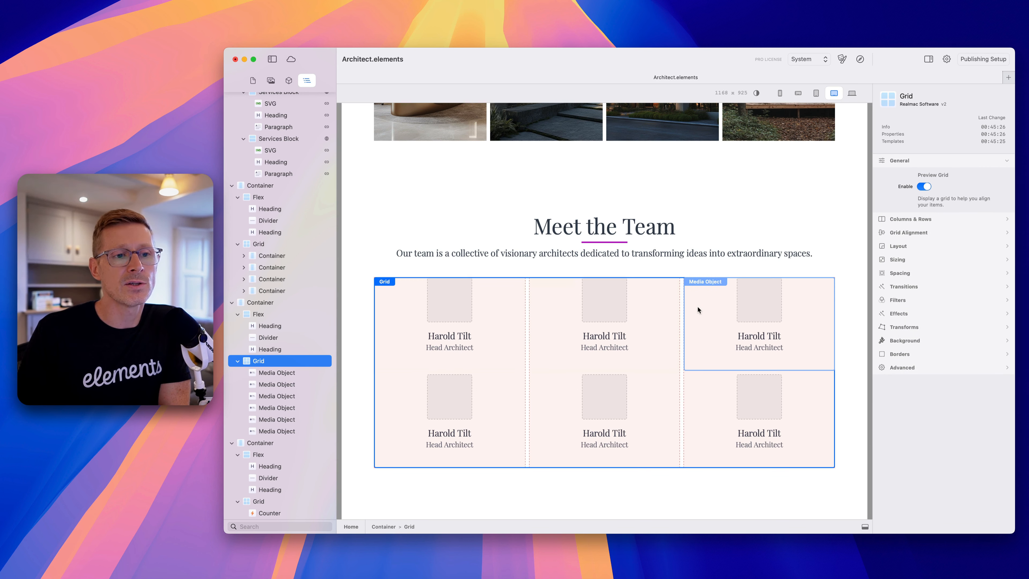
{"action": "left_click", "coordinate": [909, 173]}
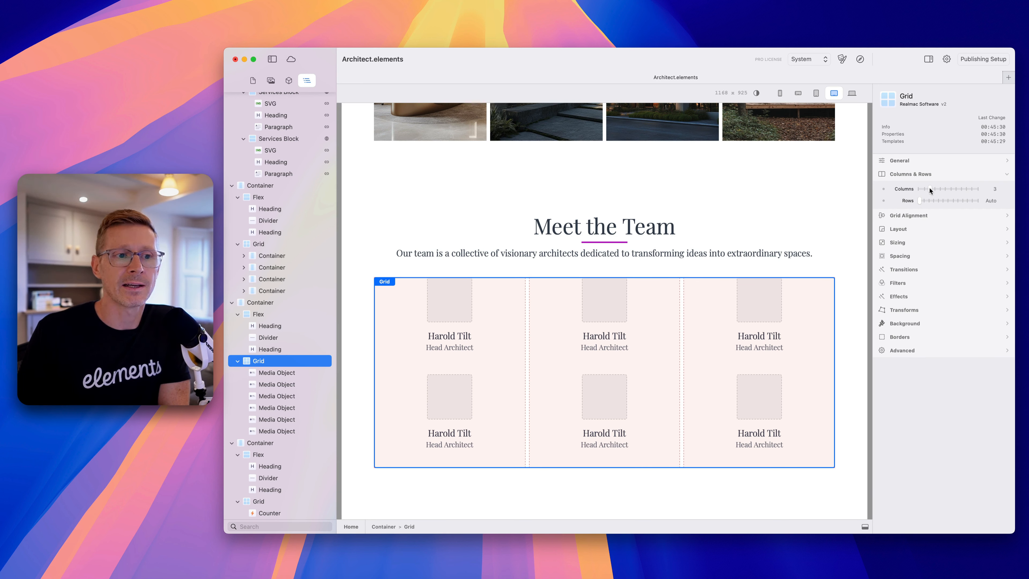
{"action": "left_click", "coordinate": [925, 188]}
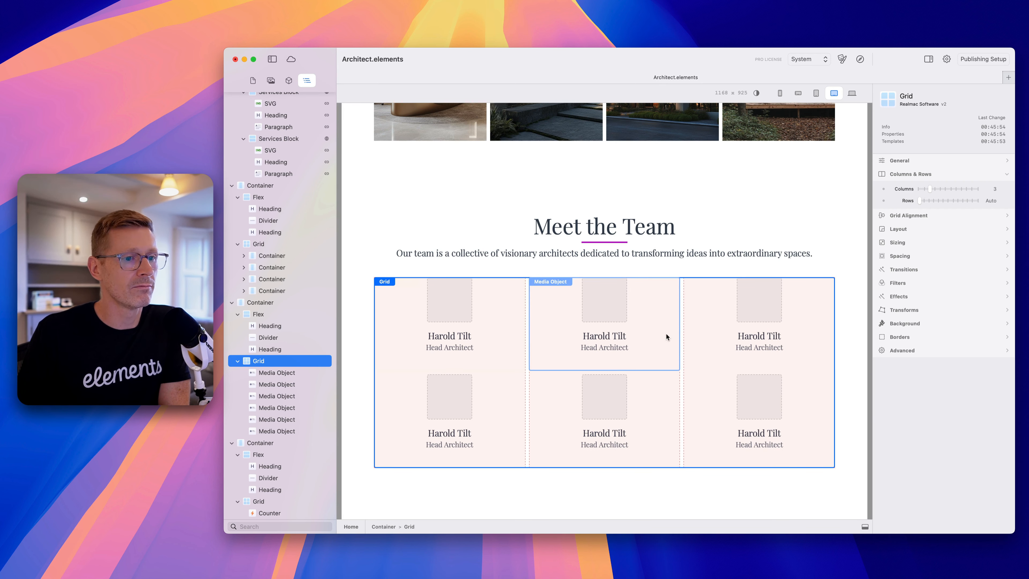
{"action": "left_click", "coordinate": [896, 160]}
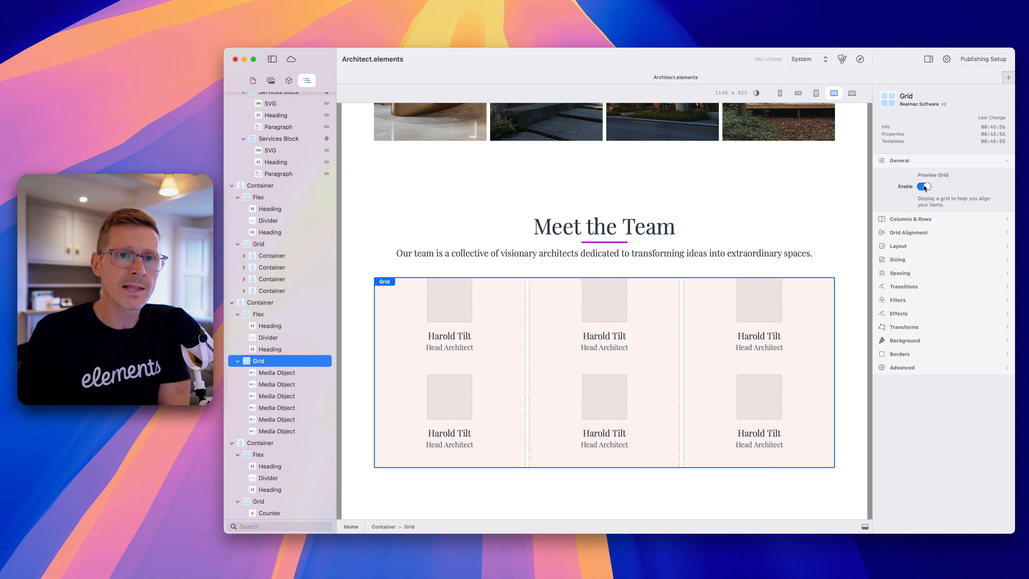
{"action": "left_click", "coordinate": [925, 187]}
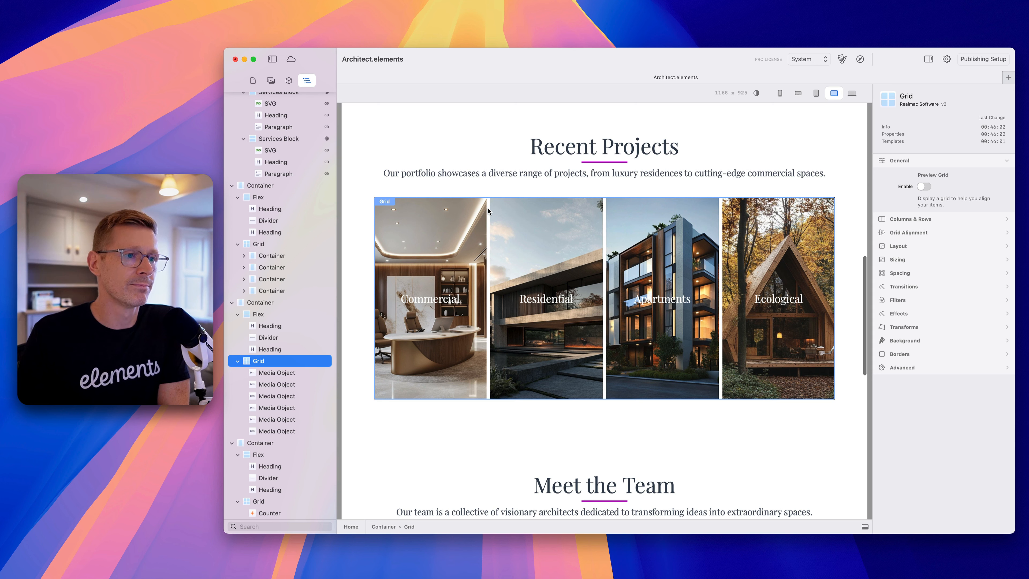
{"action": "mouse_move", "coordinate": [488, 211]}
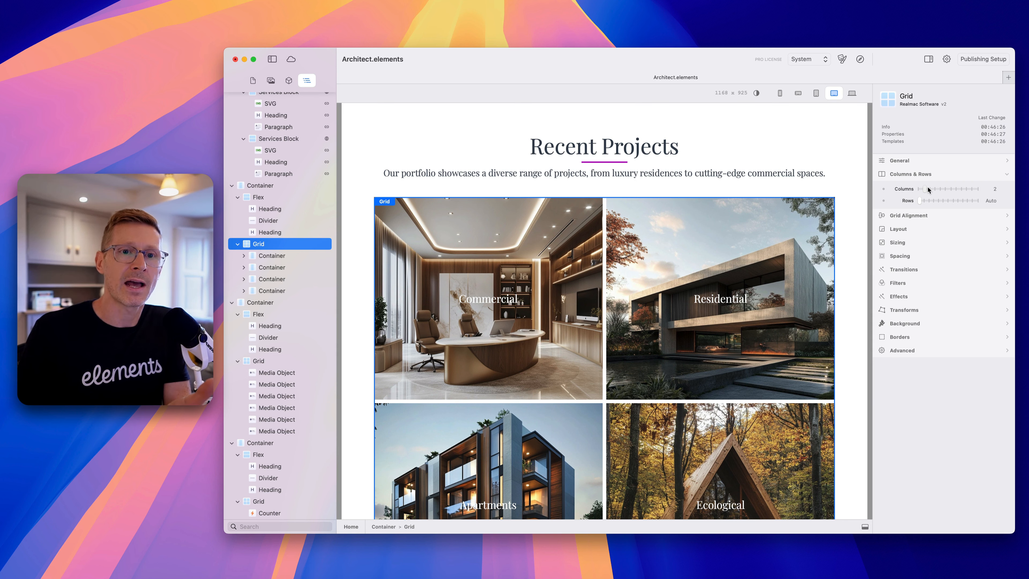
{"action": "left_click_drag", "start_coordinate": [952, 195], "coordinate": [968, 195]}
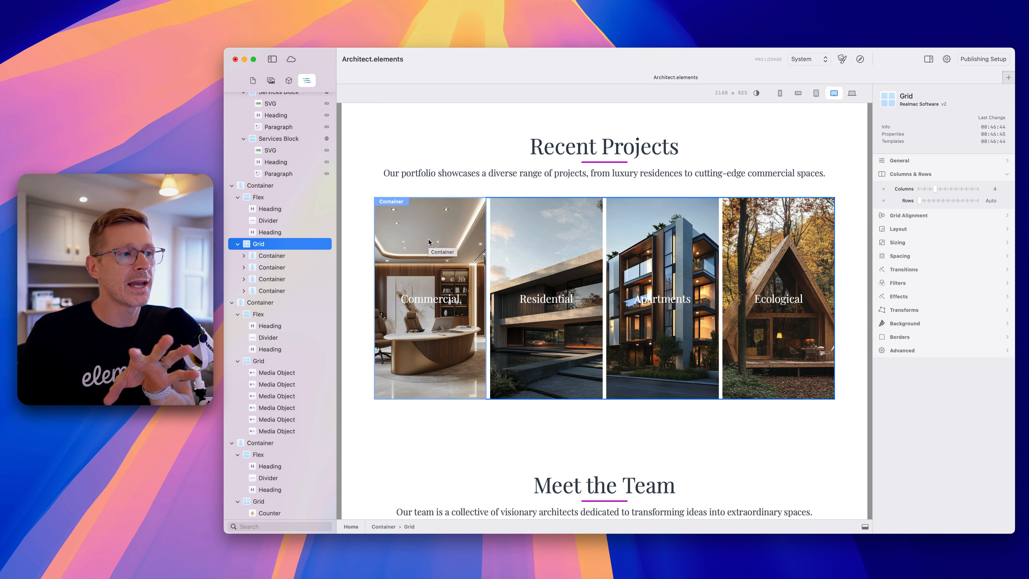
Step: Select and expand the Commercial container, revealing its Background image settings in the inspector
{"action": "left_click", "coordinate": [271, 255]}
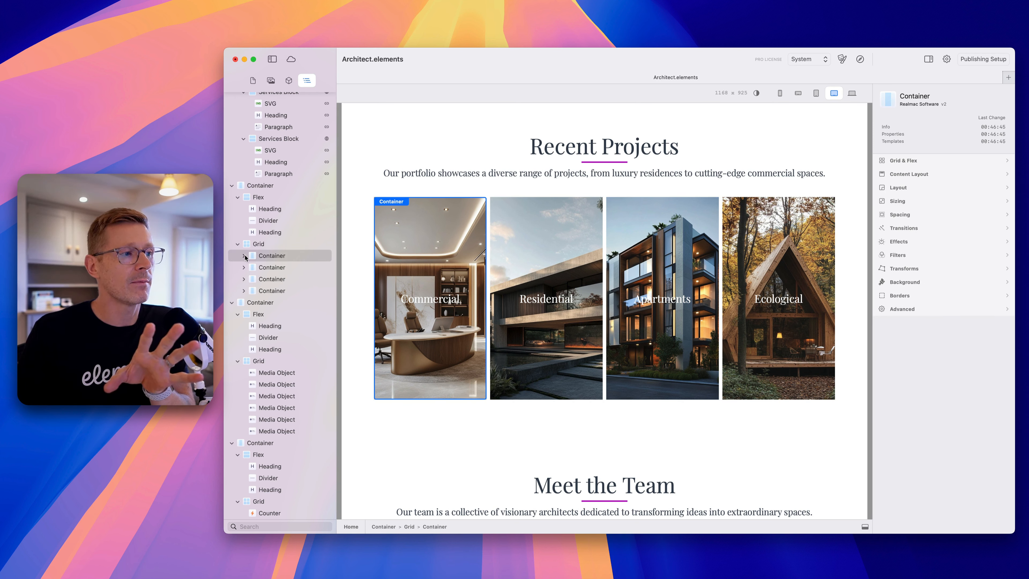
{"action": "left_click", "coordinate": [244, 255]}
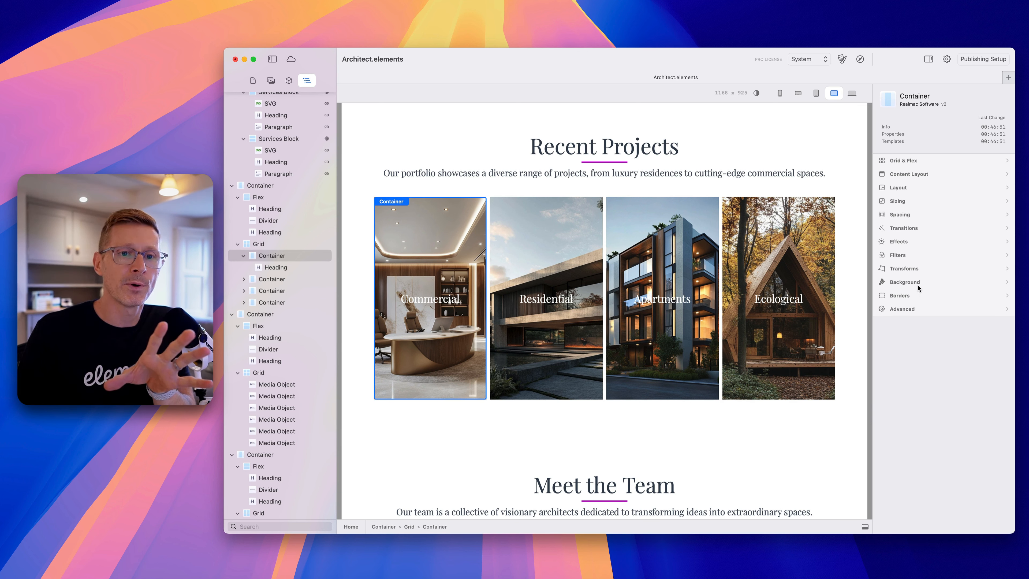
{"action": "left_click", "coordinate": [904, 281]}
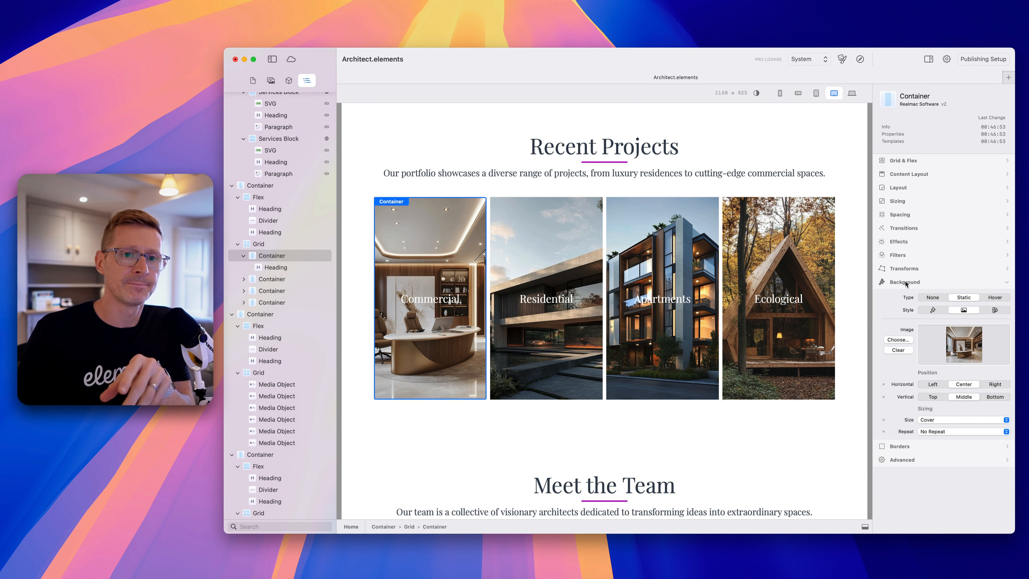
{"action": "left_click", "coordinate": [904, 281]}
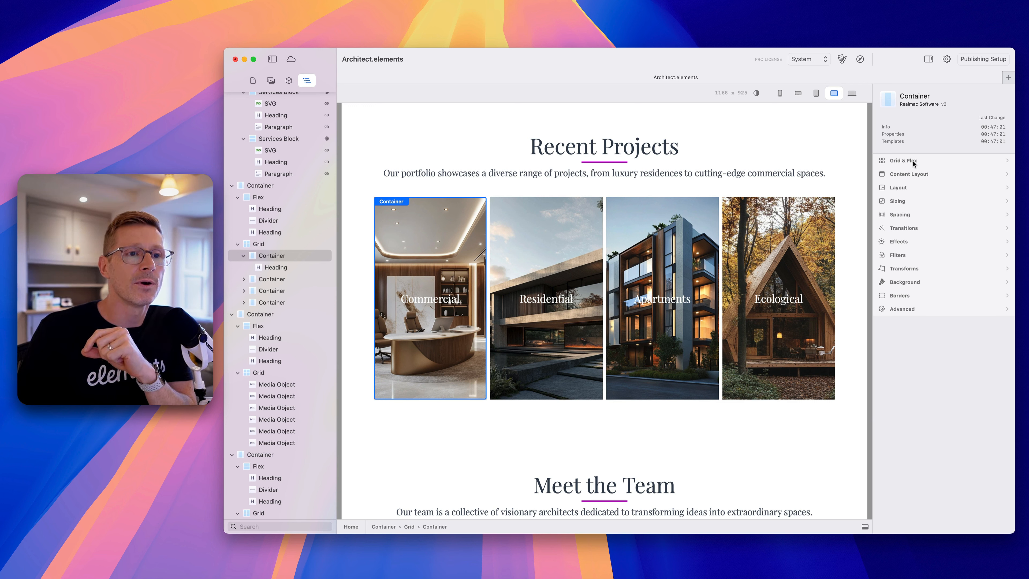
{"action": "left_click", "coordinate": [900, 160]}
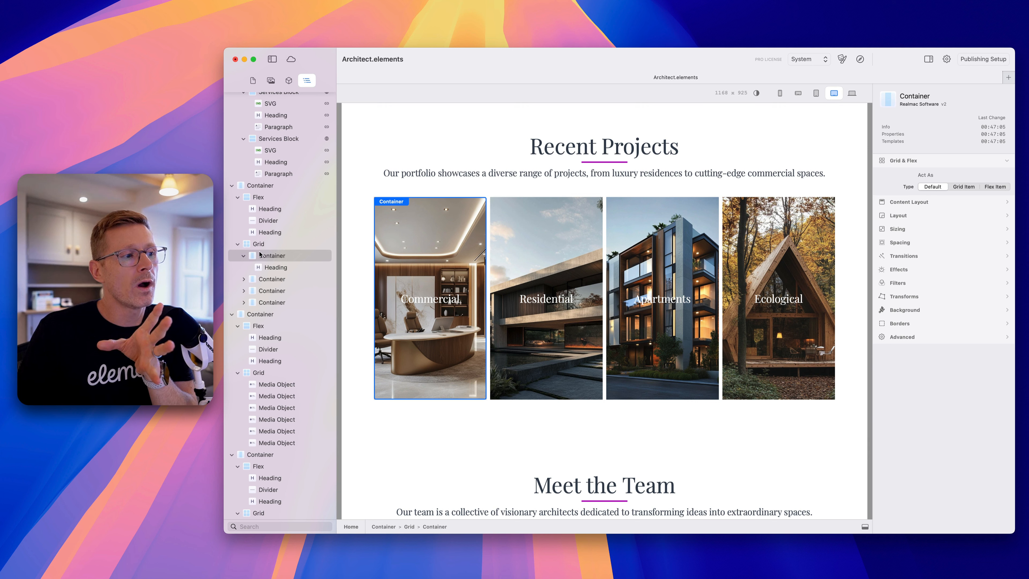
{"action": "left_click", "coordinate": [271, 255]}
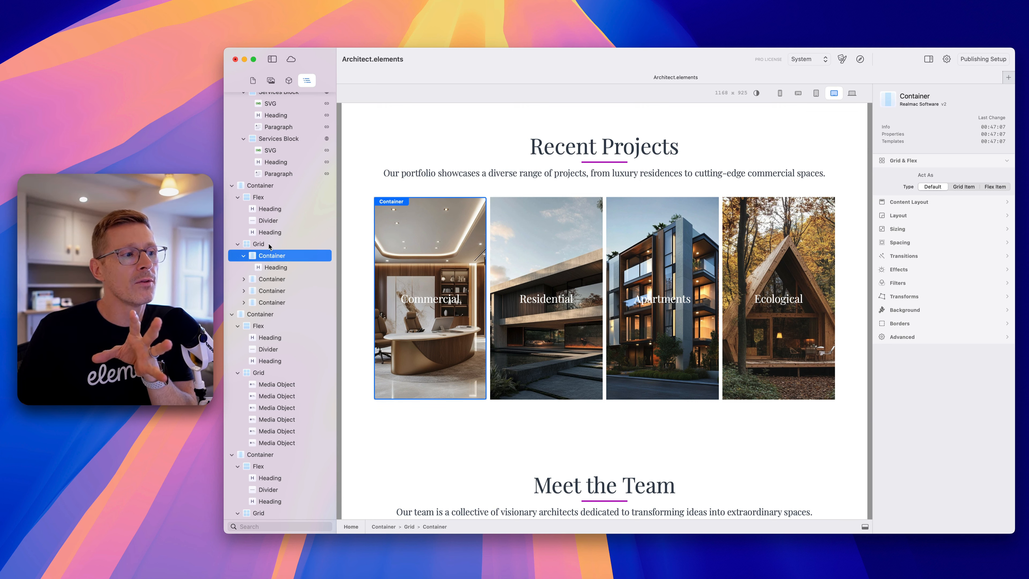
{"action": "left_click", "coordinate": [258, 244]}
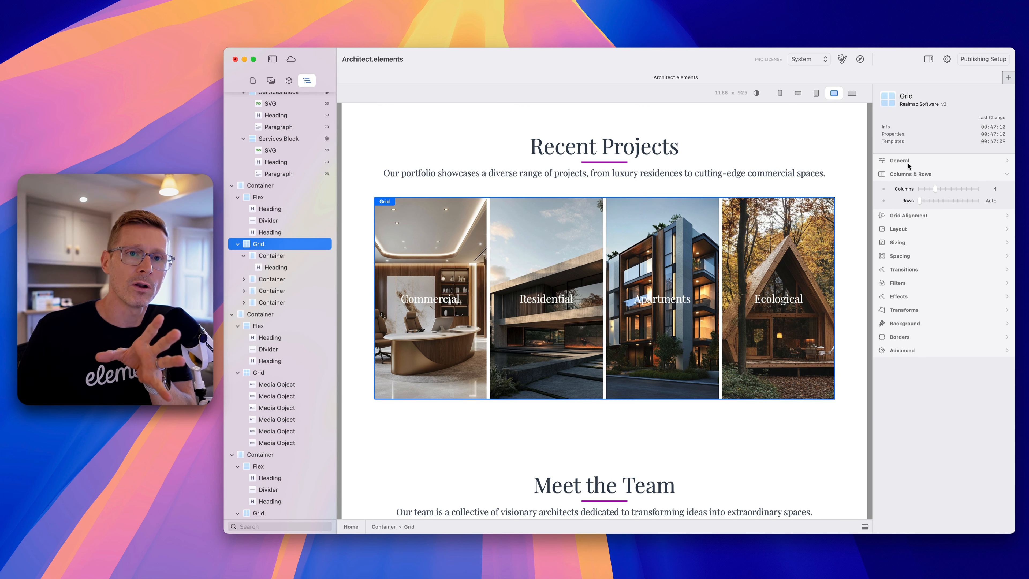
{"action": "left_click", "coordinate": [898, 160]}
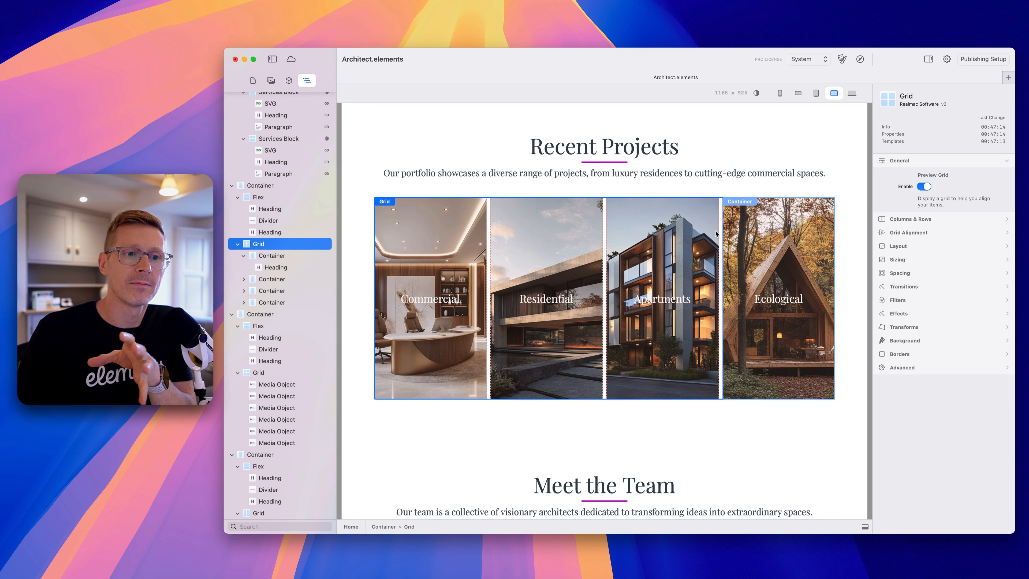
{"action": "left_click", "coordinate": [925, 186]}
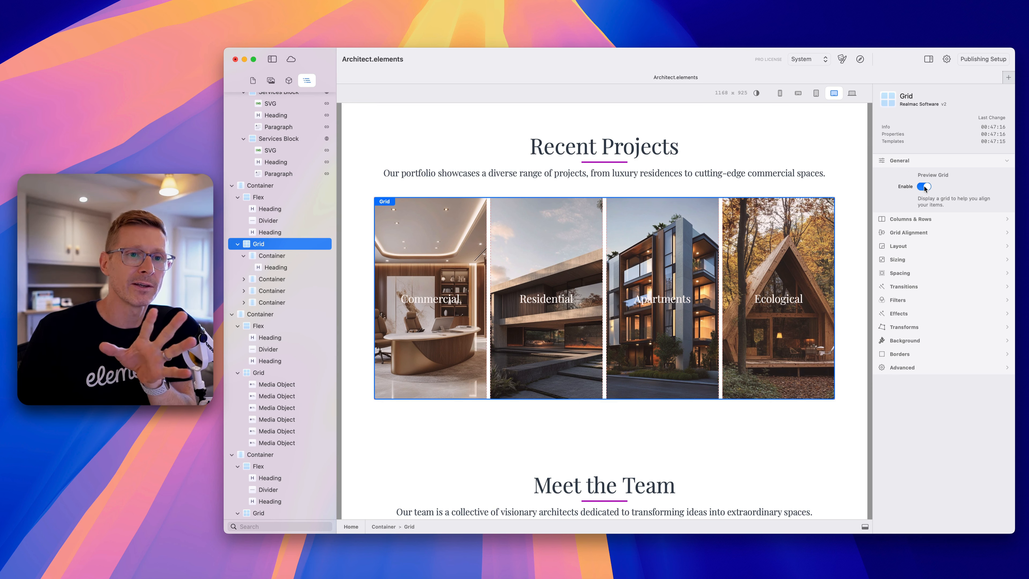
{"action": "left_click", "coordinate": [897, 160]}
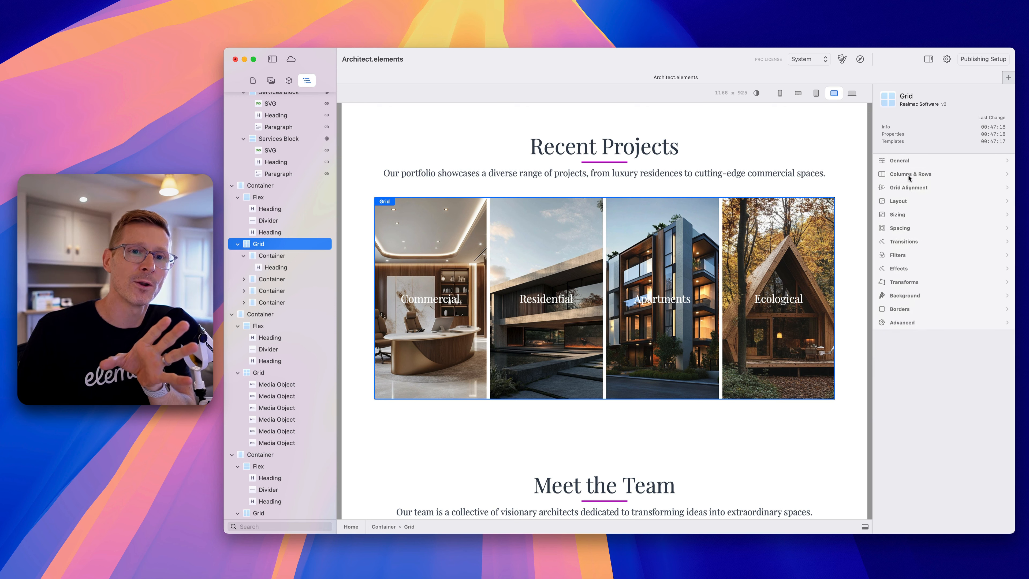
{"action": "left_click", "coordinate": [908, 173]}
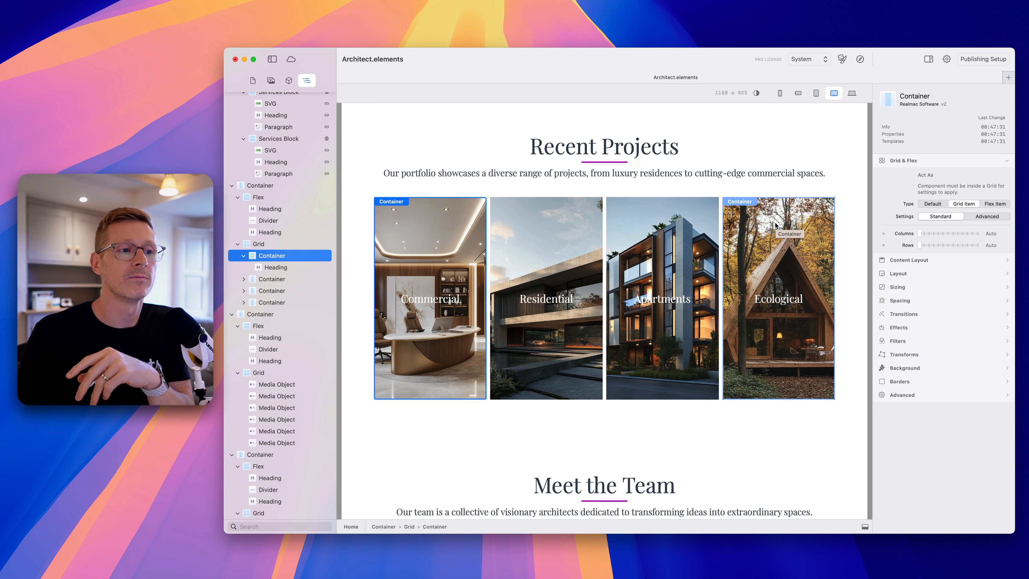
Step: Set the Commercial card as a Grid Item spanning 3 of the grid's 4 columns
{"action": "left_click", "coordinate": [604, 173]}
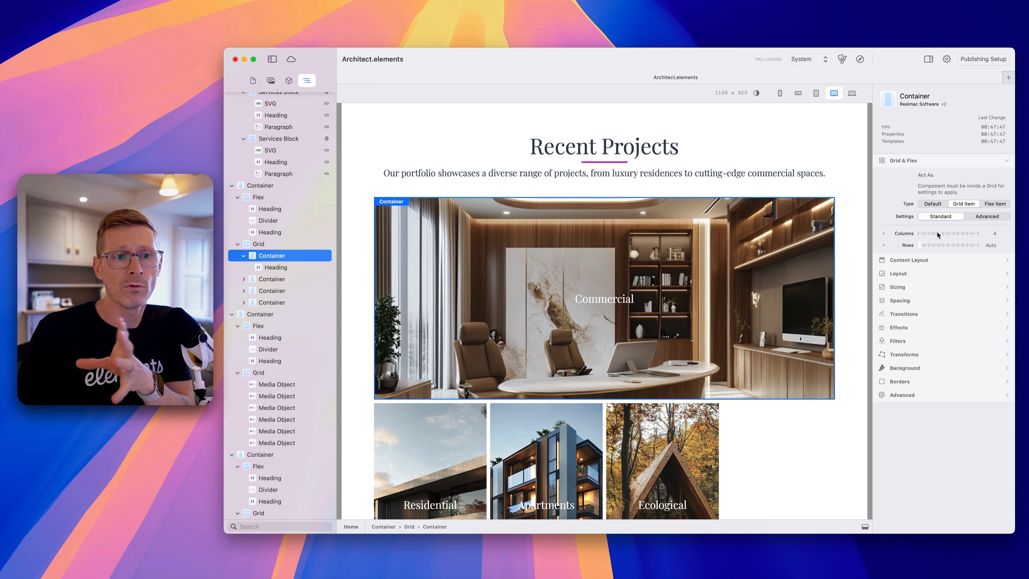
{"action": "left_click_drag", "start_coordinate": [971, 233], "coordinate": [932, 233]}
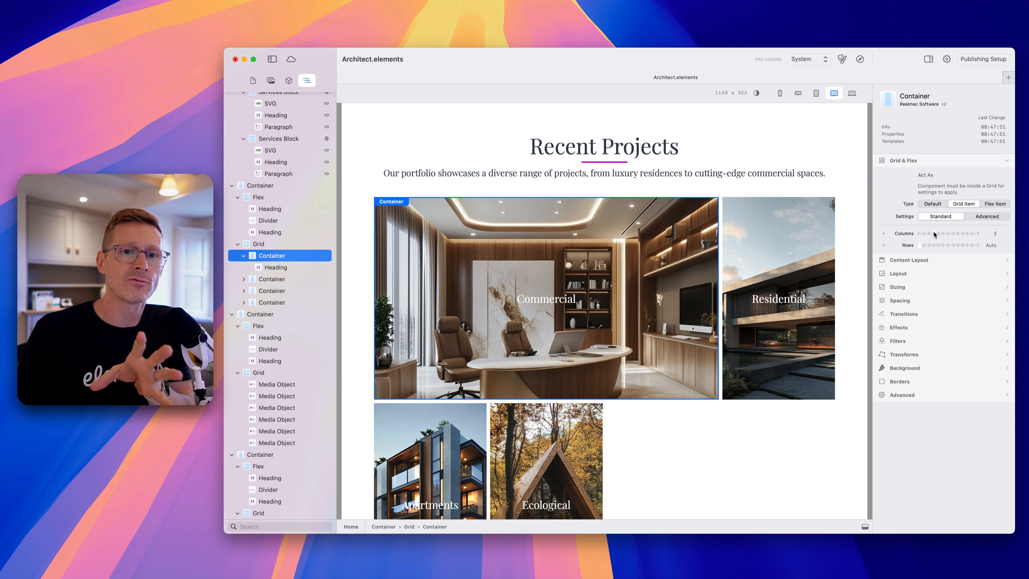
{"action": "scroll", "scroll_direction": "down", "scroll_amount": 3}
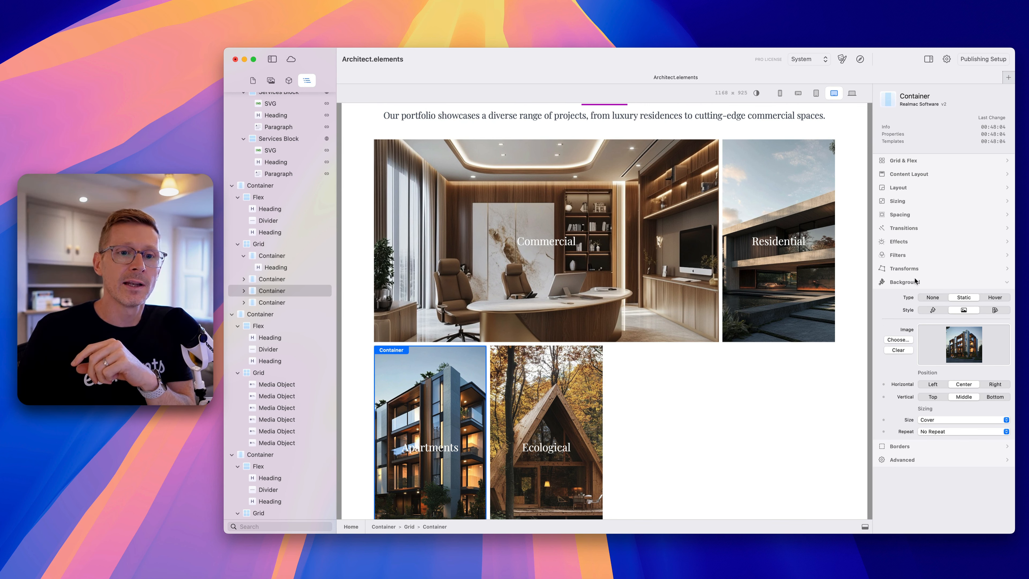
Step: Make Apartments and Ecological Grid Items so Ecological spans 3 columns beside Apartments
{"action": "left_click", "coordinate": [901, 160]}
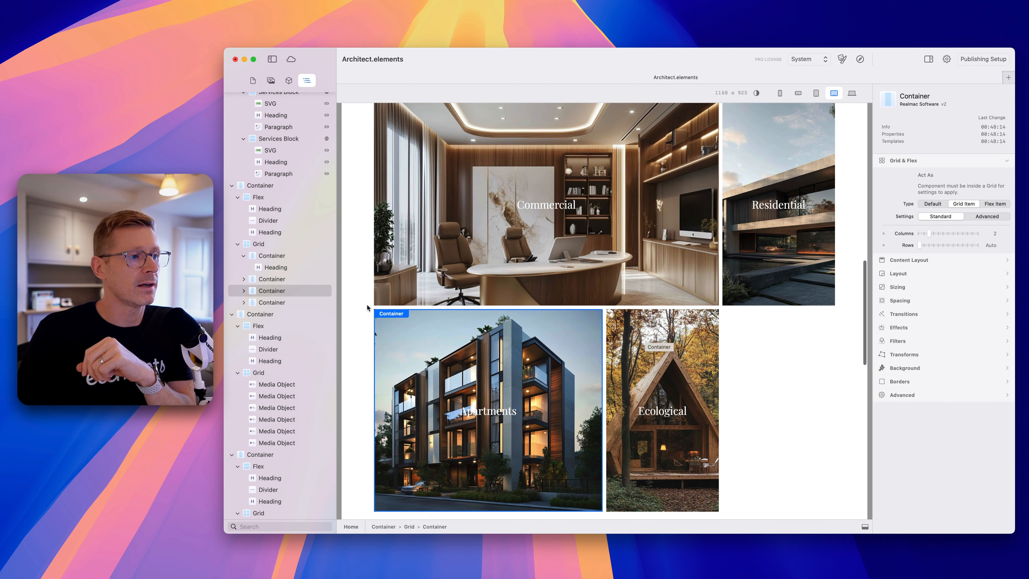
{"action": "left_click", "coordinate": [272, 302]}
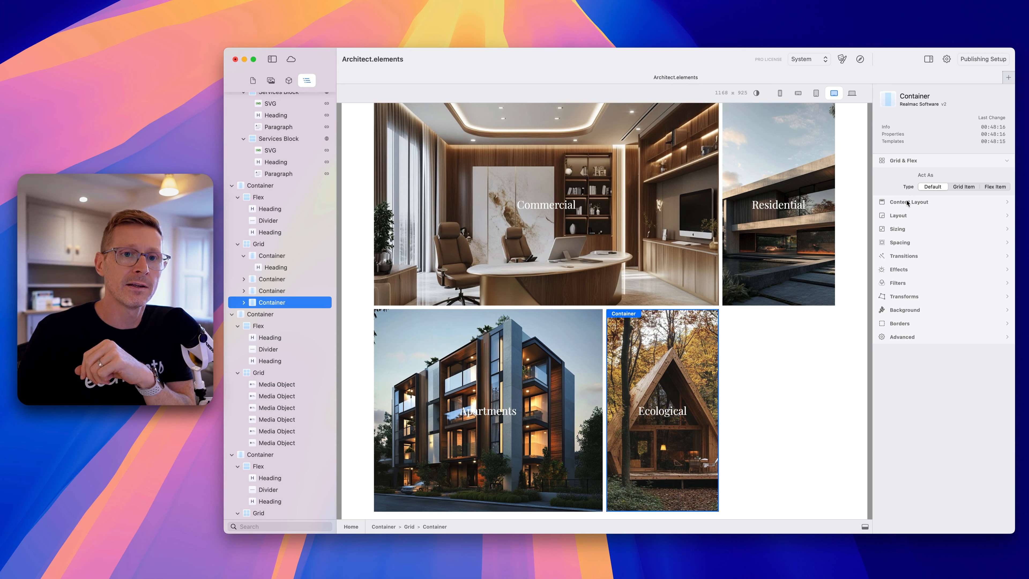
{"action": "left_click", "coordinate": [963, 204]}
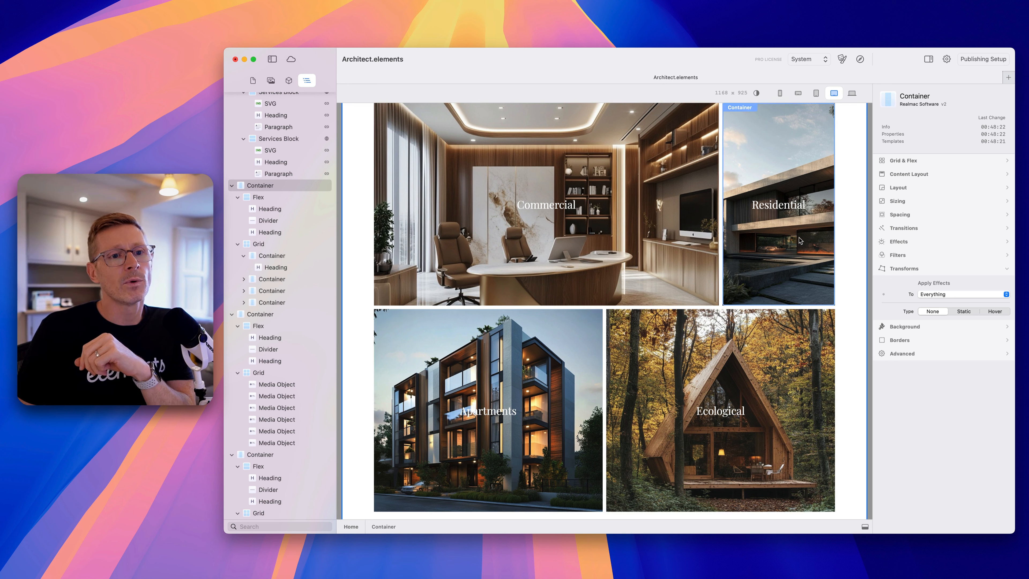
{"action": "mouse_move", "coordinate": [682, 342]}
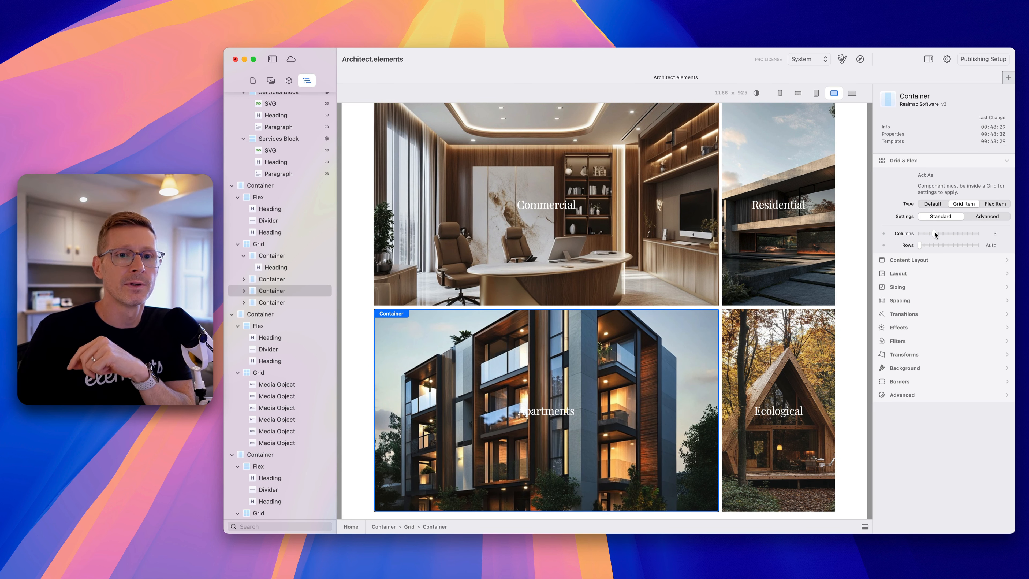
{"action": "mouse_move", "coordinate": [856, 287]}
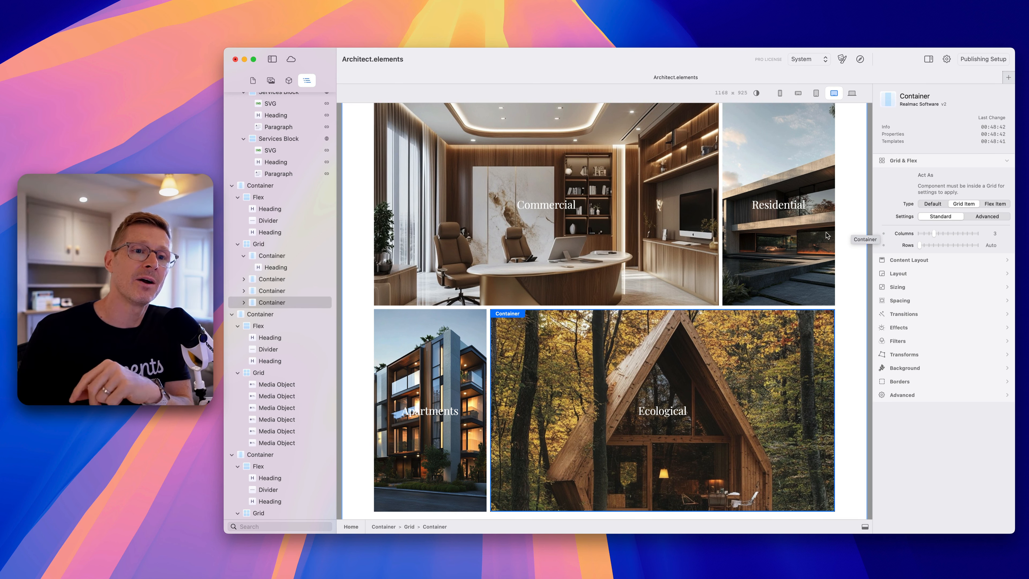
{"action": "scroll", "scroll_direction": "down", "scroll_amount": 3}
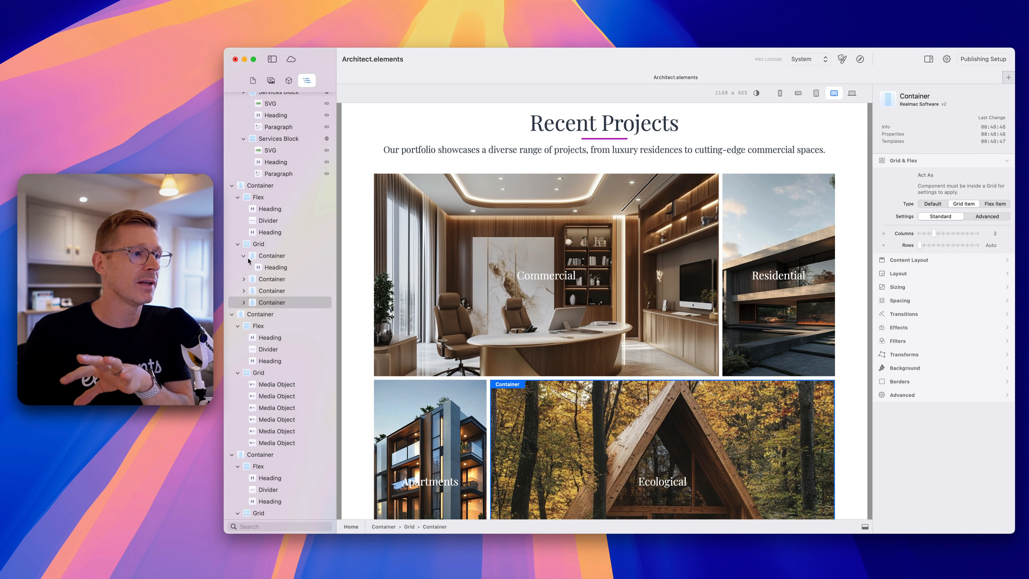
{"action": "left_click", "coordinate": [258, 243]}
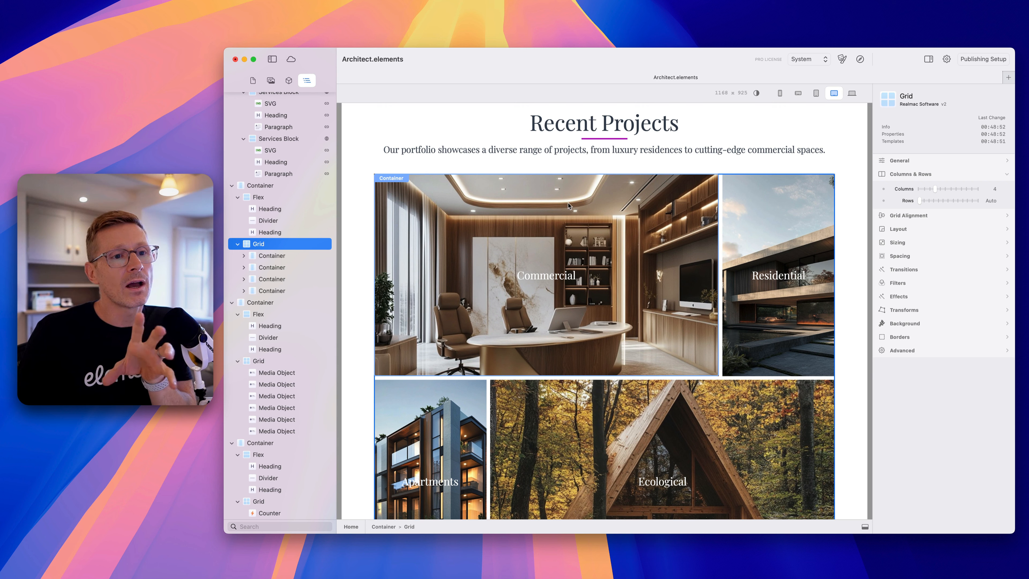
{"action": "scroll", "scroll_direction": "down", "scroll_amount": 3}
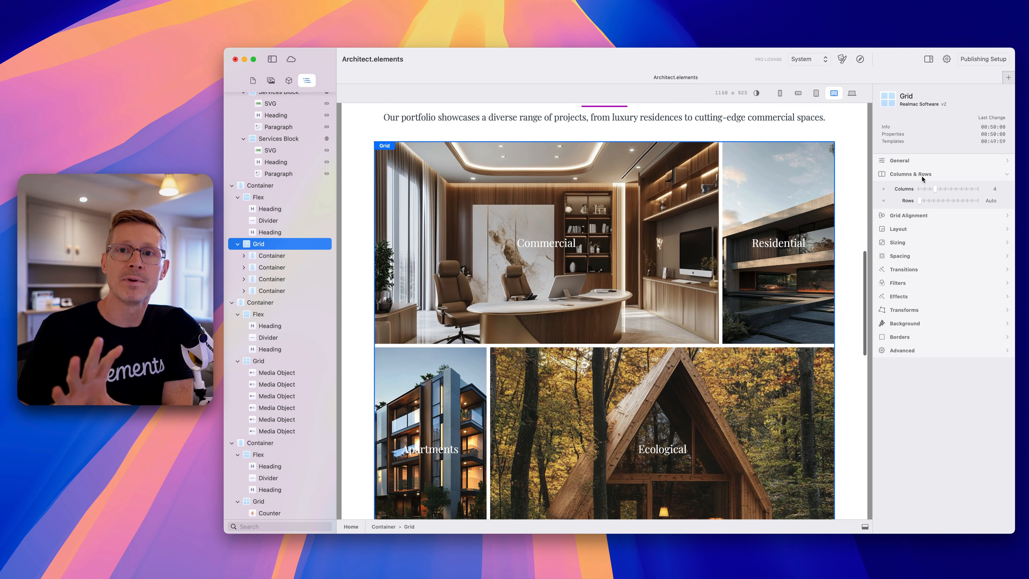
{"action": "mouse_move", "coordinate": [804, 222]}
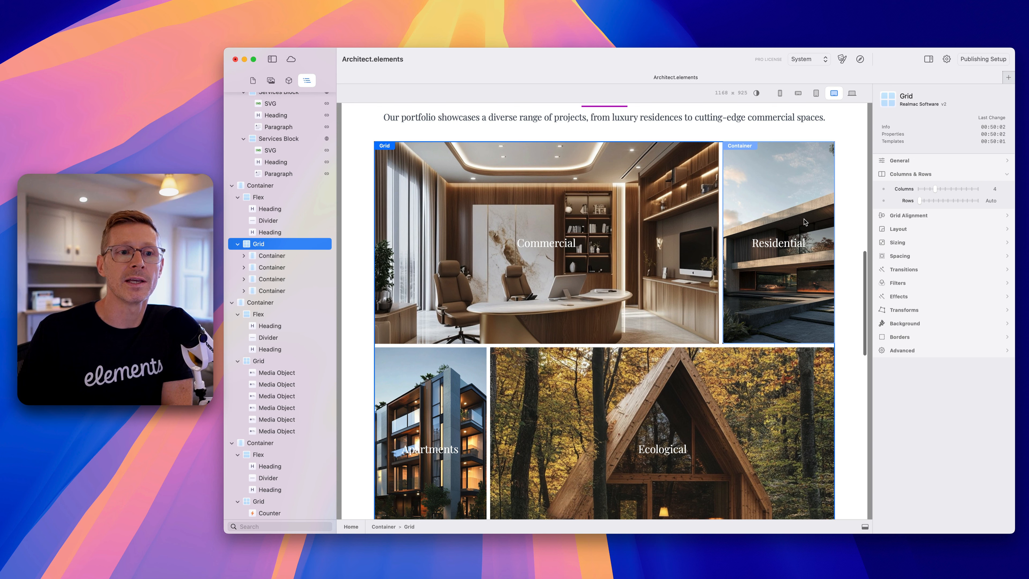
{"action": "left_click", "coordinate": [271, 267]}
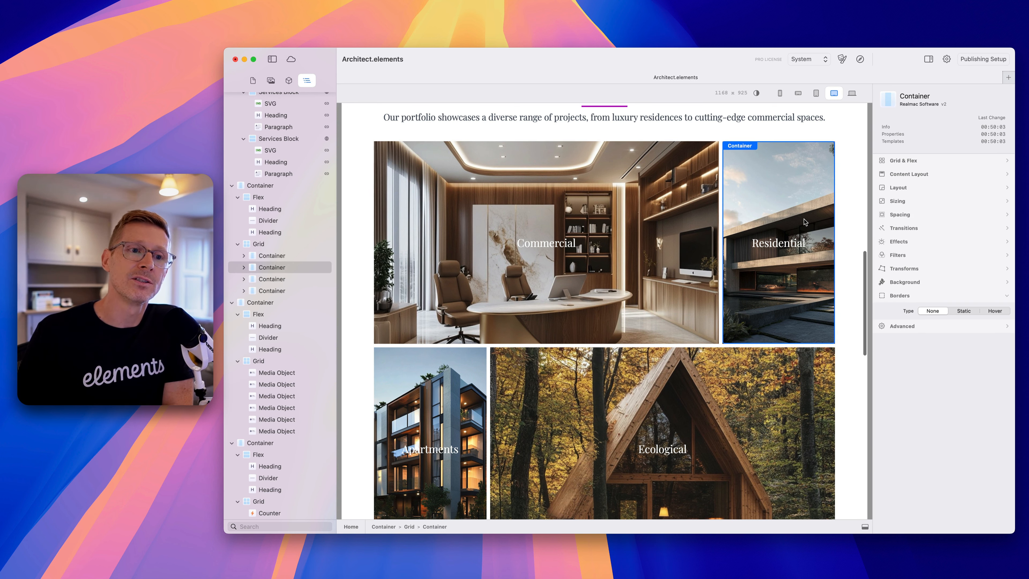
{"action": "left_click", "coordinate": [257, 243]}
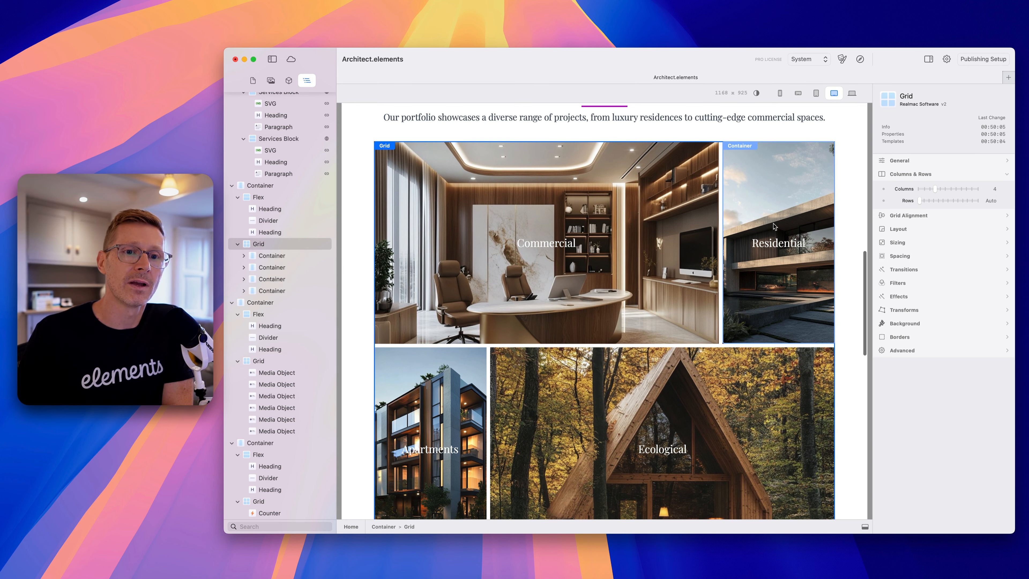